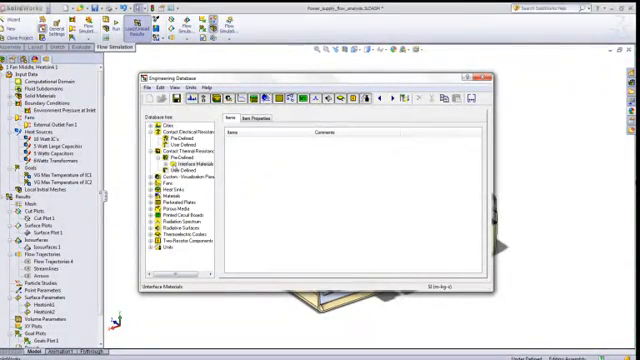
Expand an Engineering Database folder to list its stored entries
left_click(168, 158)
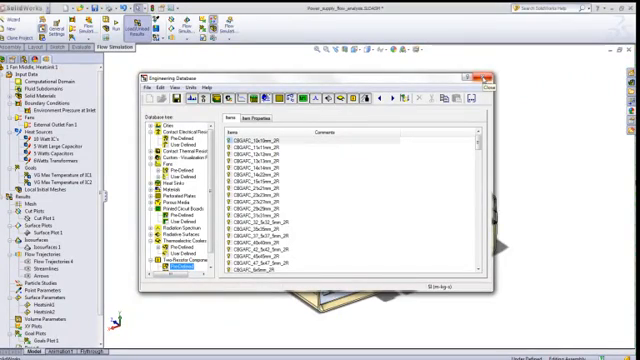
Close the Engineering Database and show the context options for a heat source in the analysis tree
left_click(492, 80)
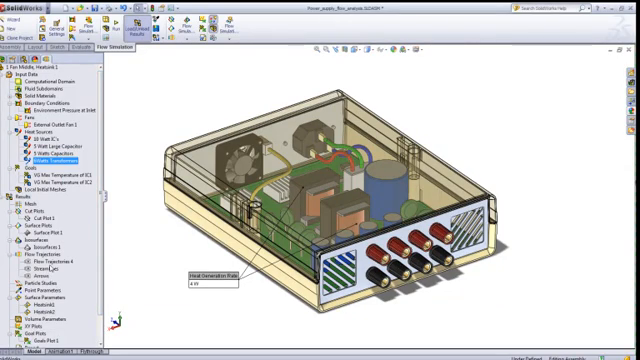
right_click(38, 242)
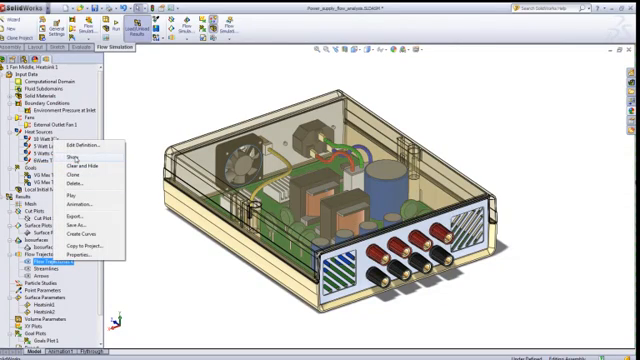